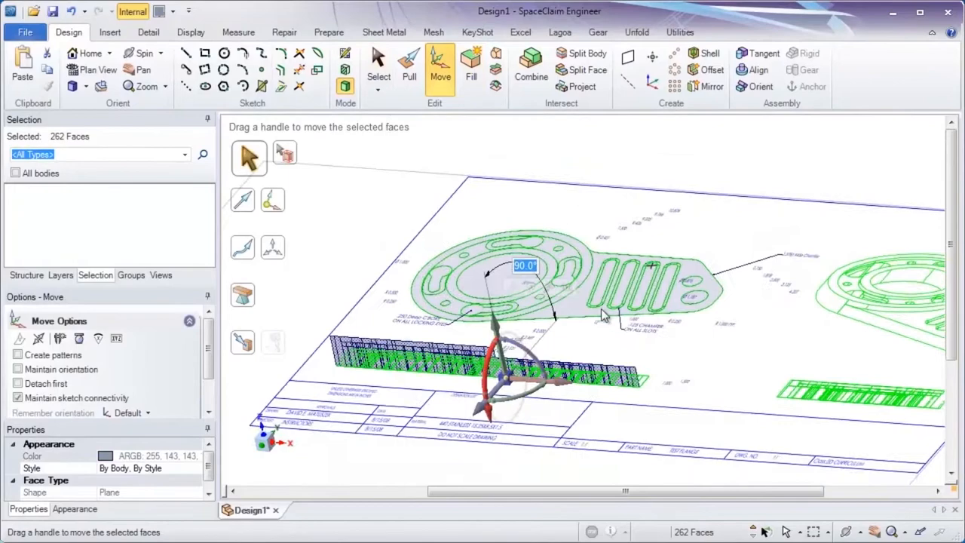
# - Reposition the selected faces of the flanged part with the Move tool
pyautogui.click(409, 68)
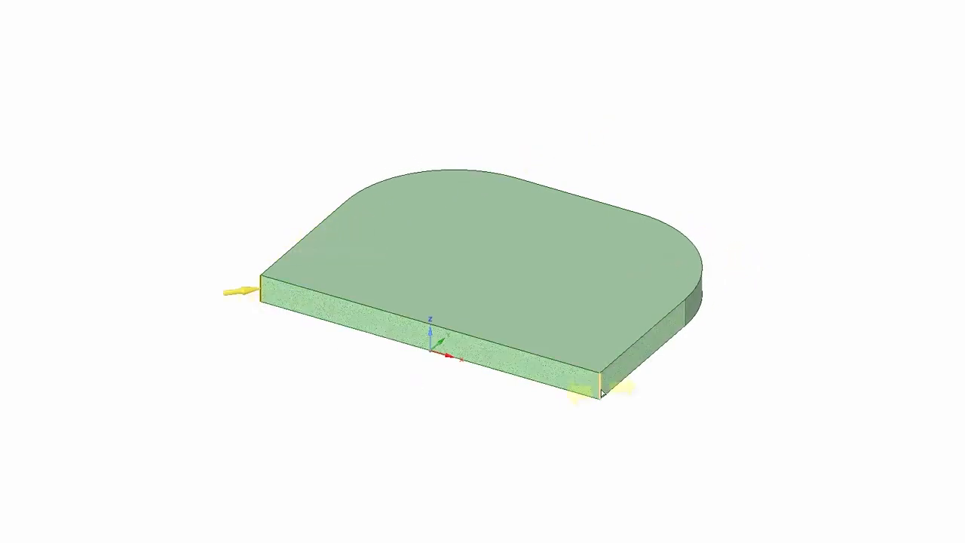
pyautogui.click(460, 339)
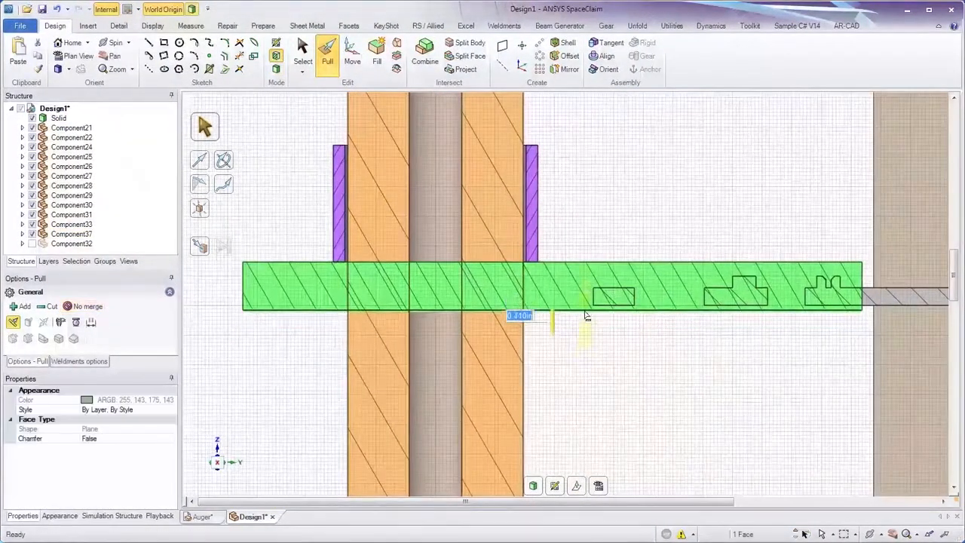
# - Detach the notched grey end from the green bar and split it using a face as the cutter
pyautogui.click(464, 42)
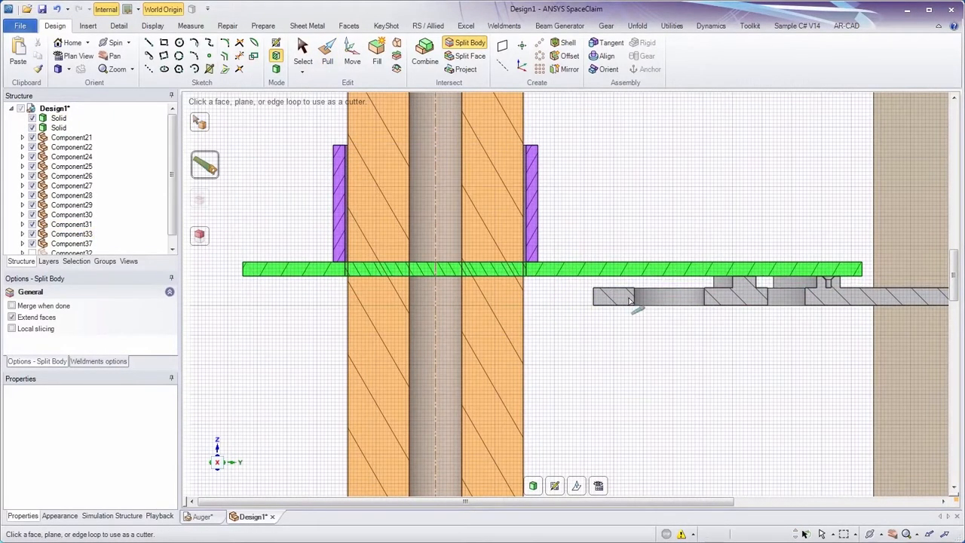
pyautogui.click(425, 268)
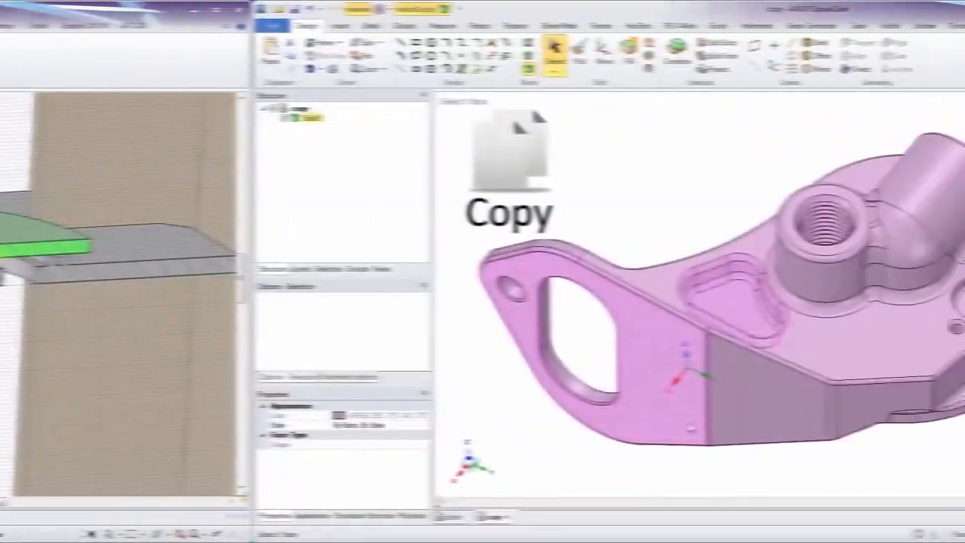
# - Paste the copied part into the 'paste' design from the viewport context menu
pyautogui.click(199, 515)
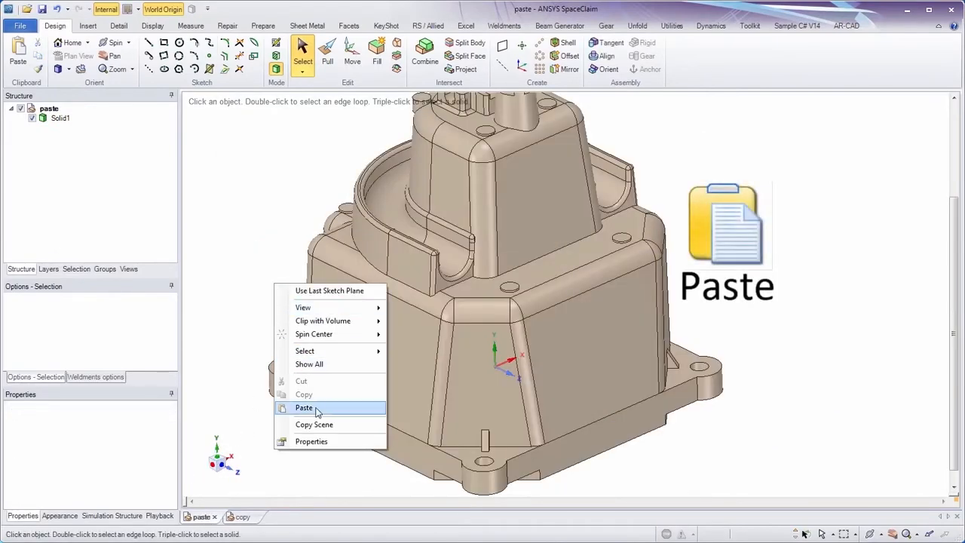
pyautogui.click(304, 407)
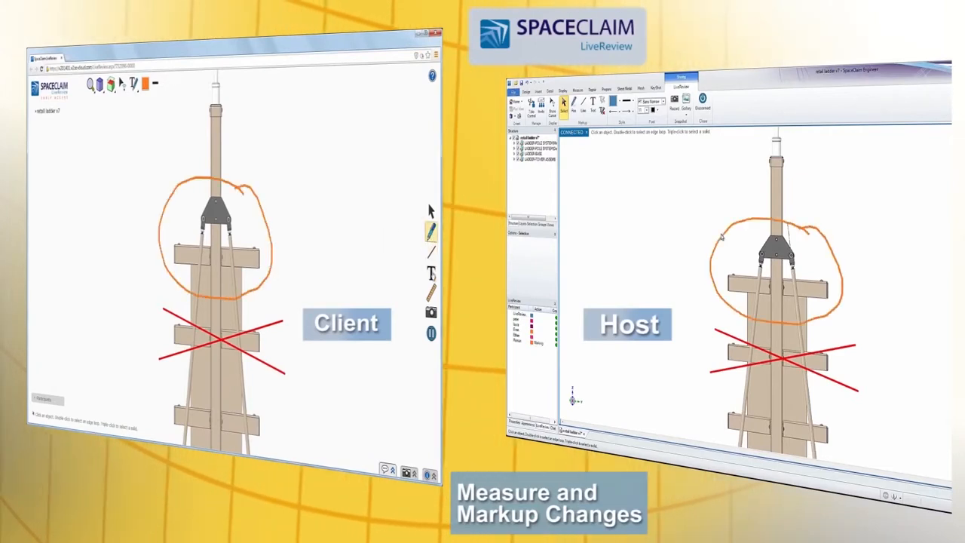
# - Mark the shared tower model with a circle and a cross using the LiveReview markup pen
pyautogui.click(431, 273)
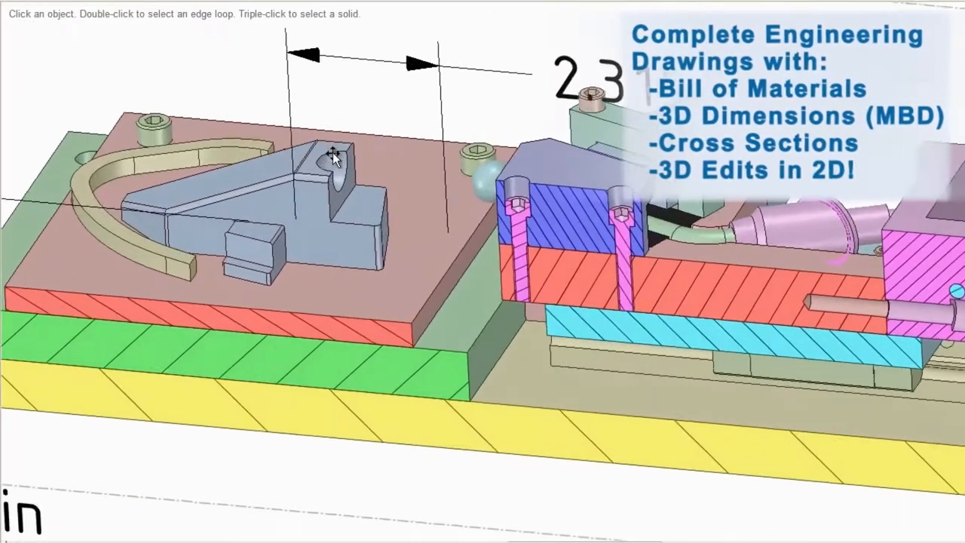
# - Add dimensions and hatched cross sections to the fixture assembly drawing sheet
pyautogui.click(334, 154)
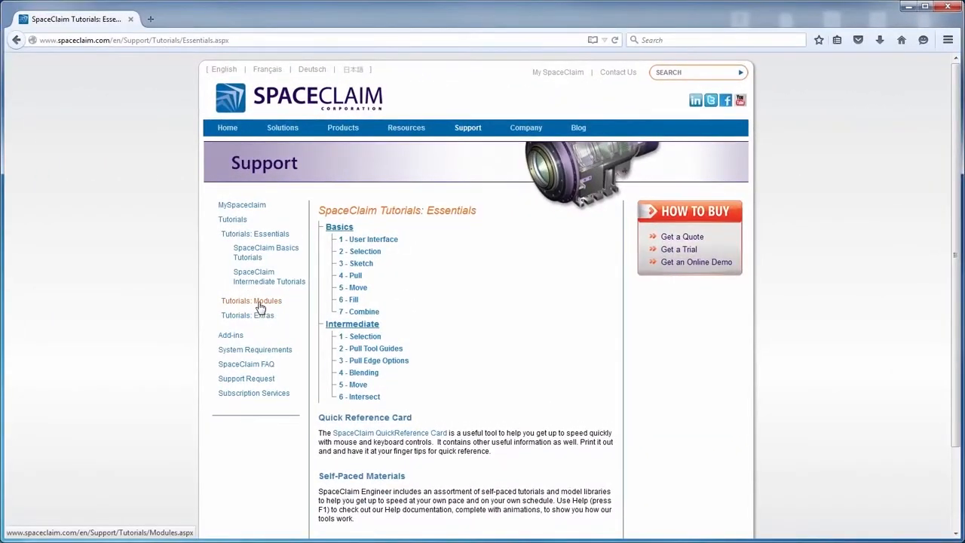
# - Go to the Tutorials: Modules page from the Support sidebar
pyautogui.click(250, 300)
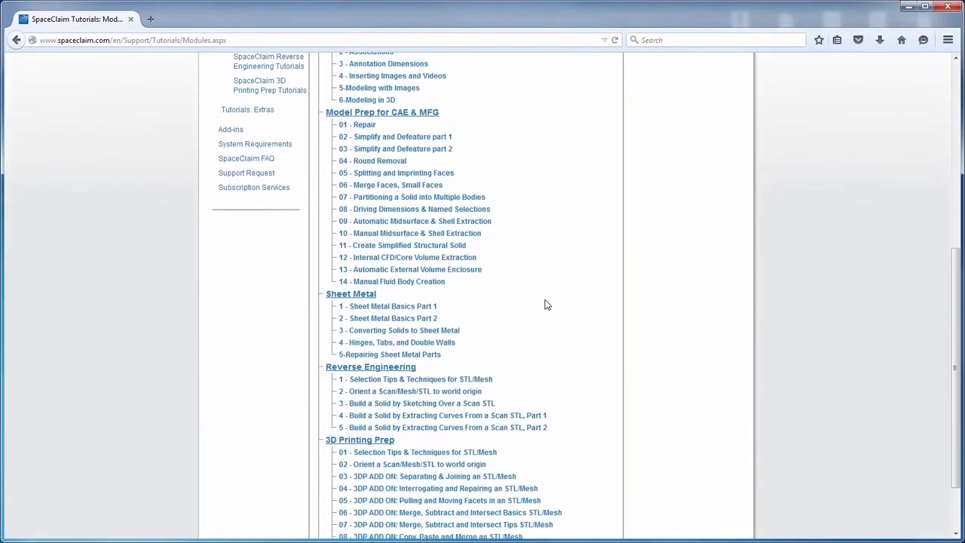